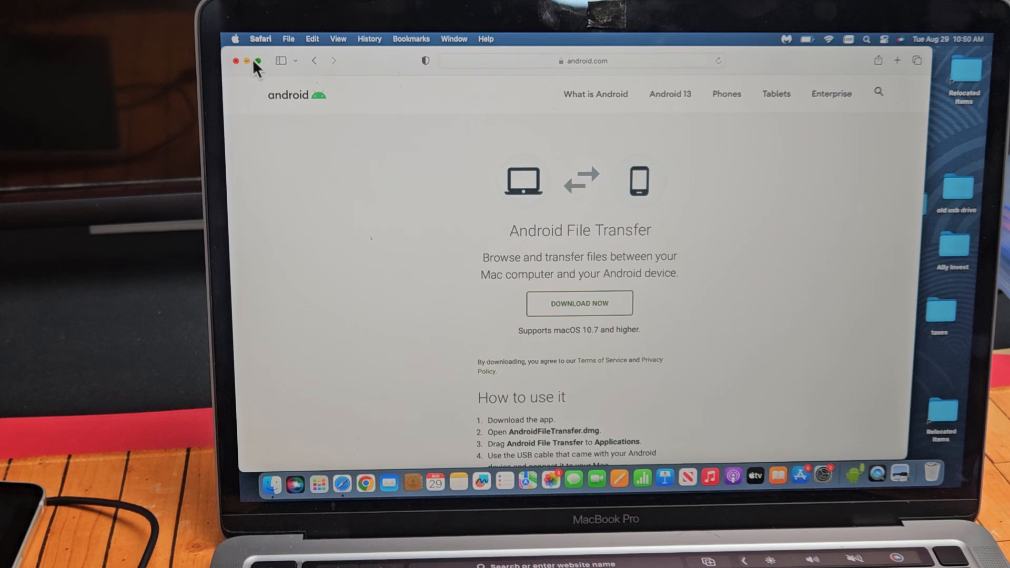
- Close the Safari window showing the Android File Transfer download page
click(238, 60)
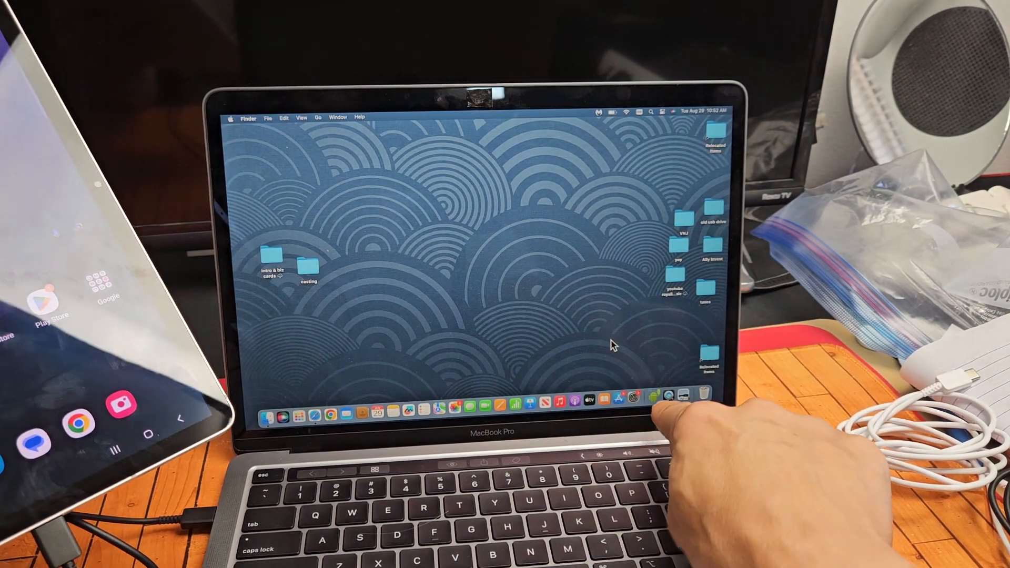
- Launch Android File Transfer and browse into DCIM > Camera on the tablet
click(657, 397)
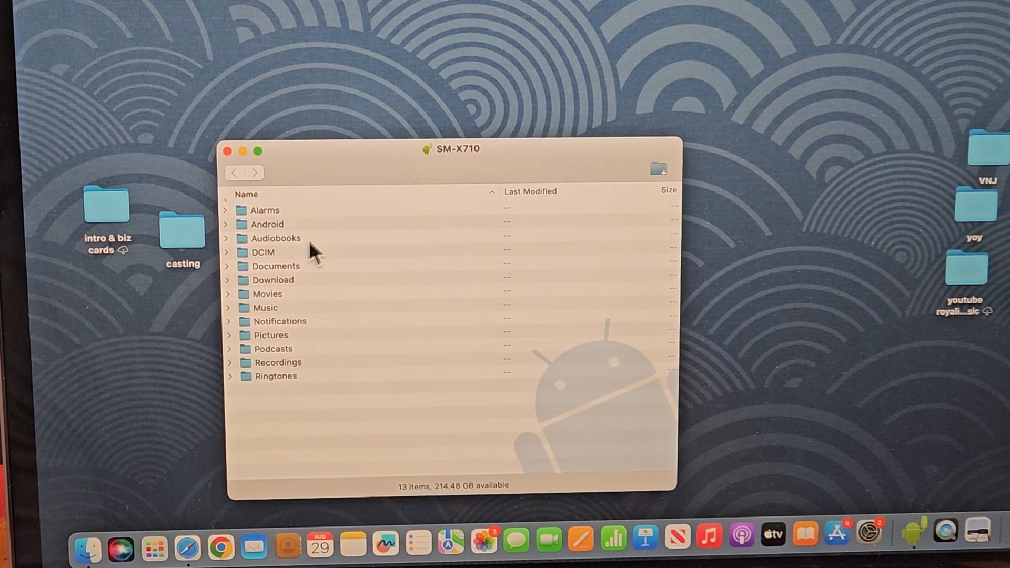
click(263, 252)
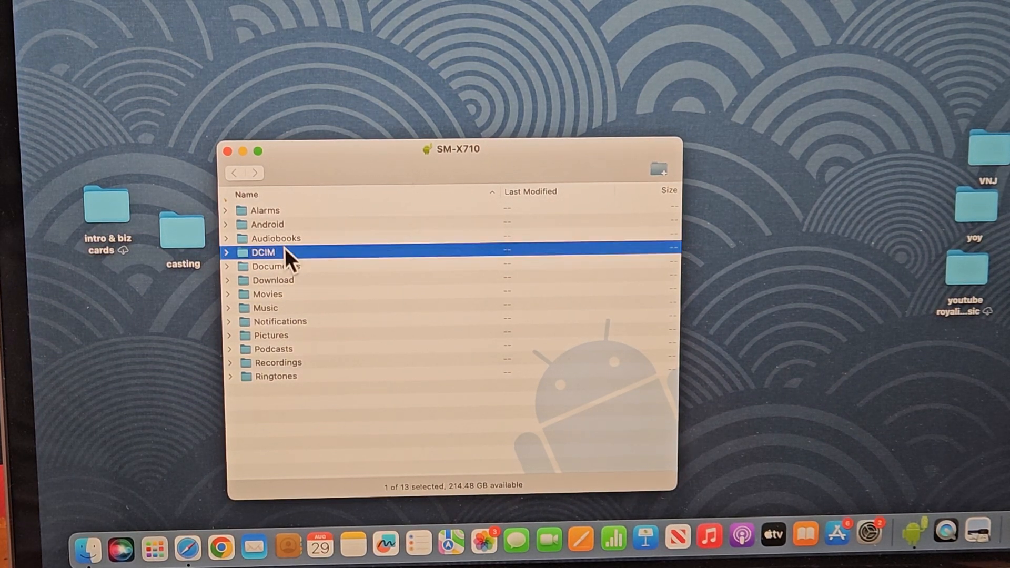
mouse_move(328, 264)
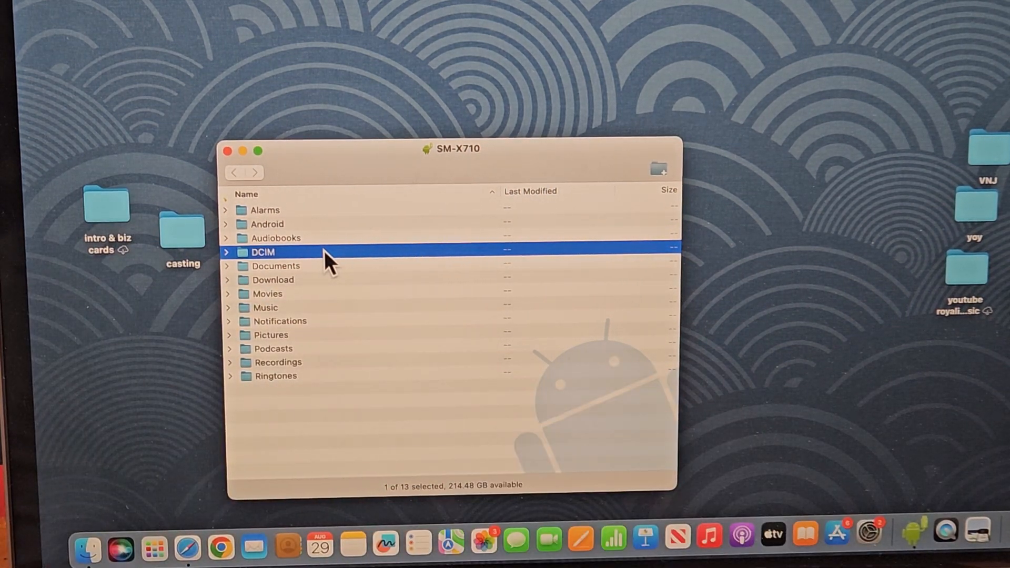
double_click(261, 252)
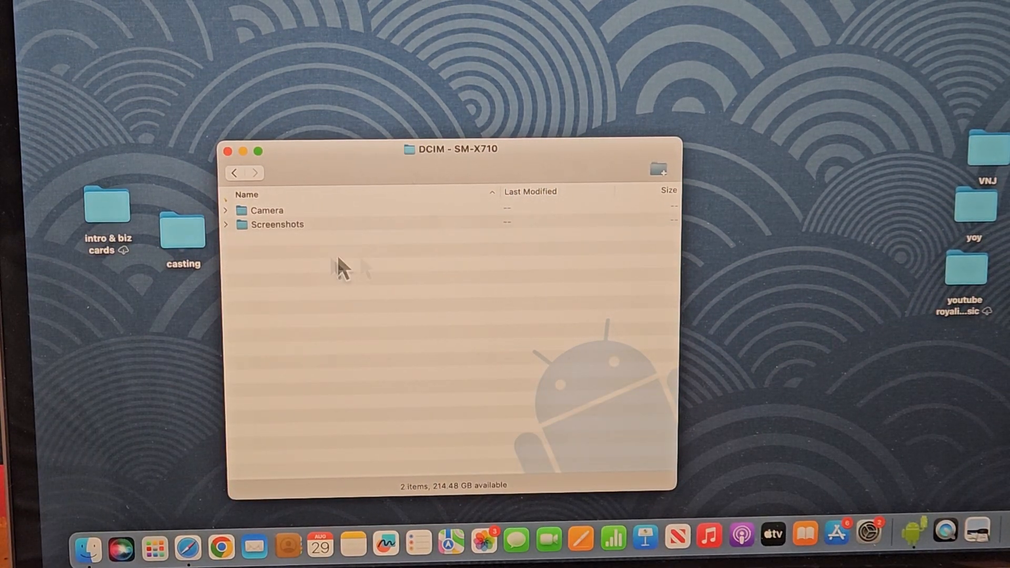
click(266, 210)
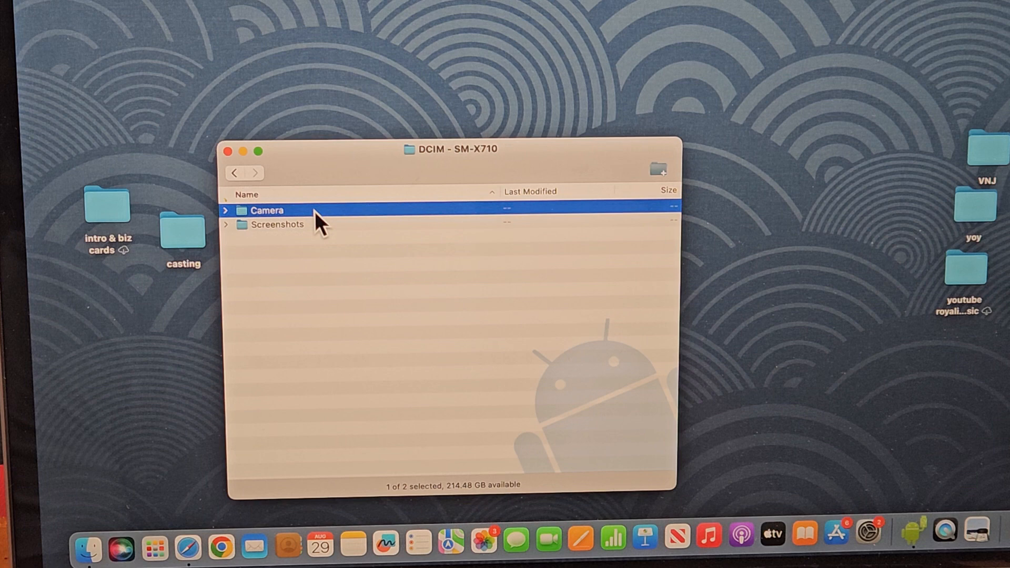
double_click(268, 210)
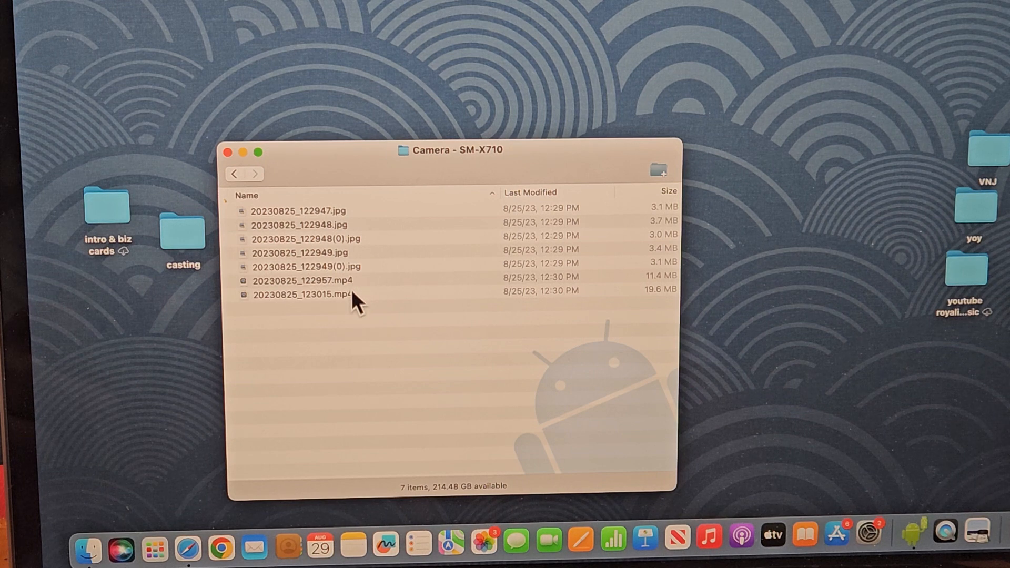
- Move the file window lower and drag 20230825_122947.jpg onto the desktop
drag(451, 149, 487, 178)
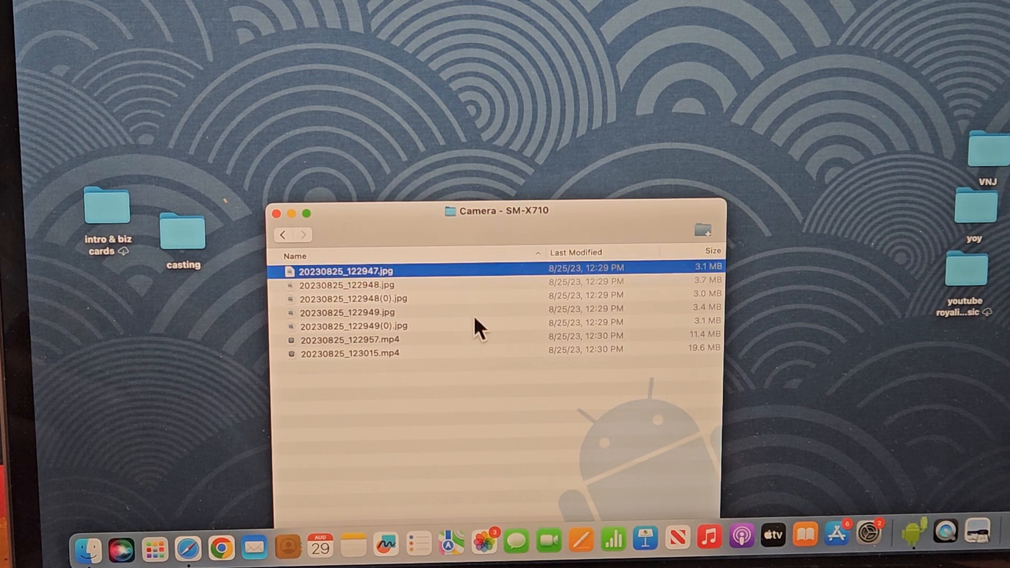
mouse_move(383, 280)
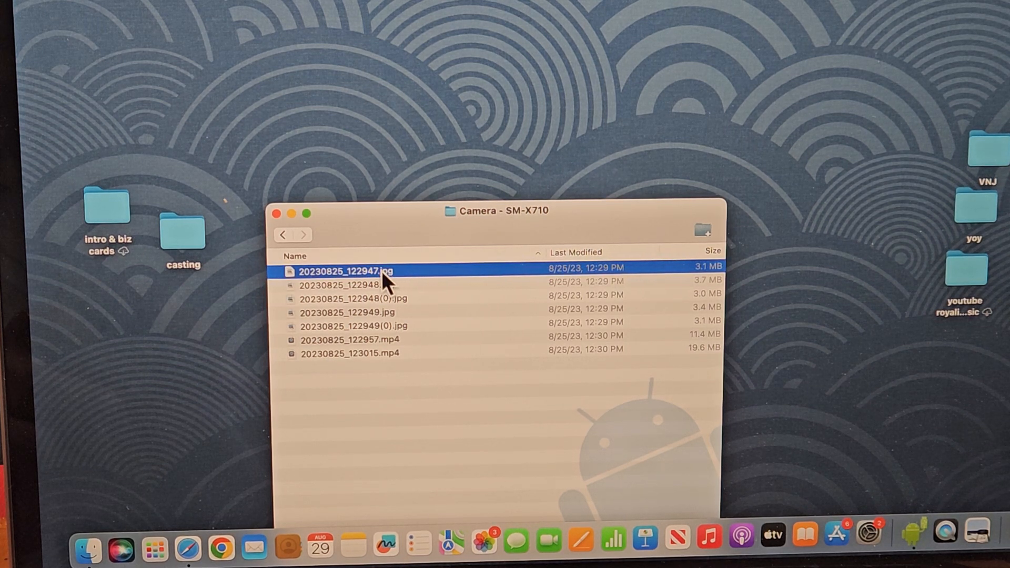
drag(380, 271, 387, 147)
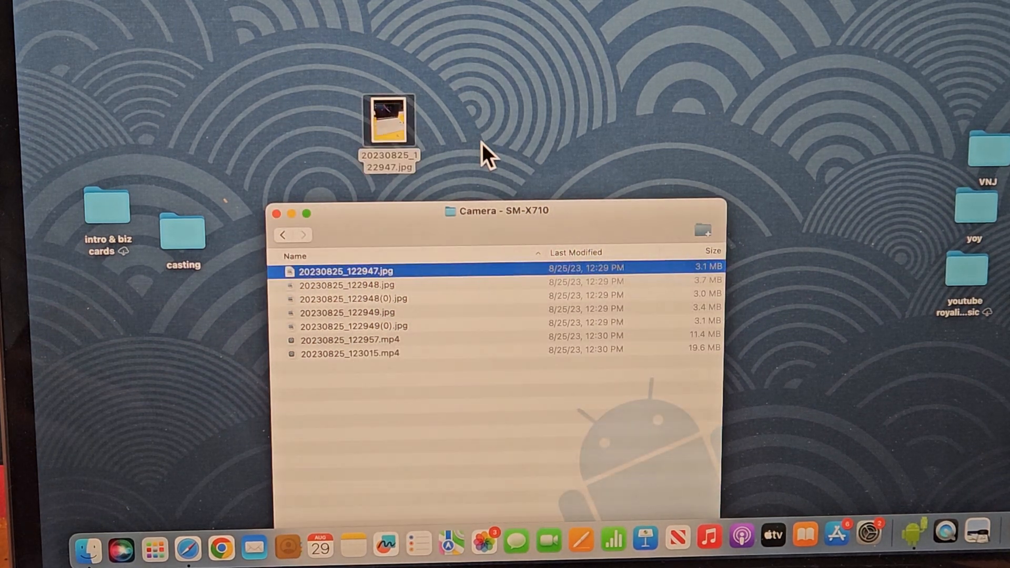
mouse_move(548, 148)
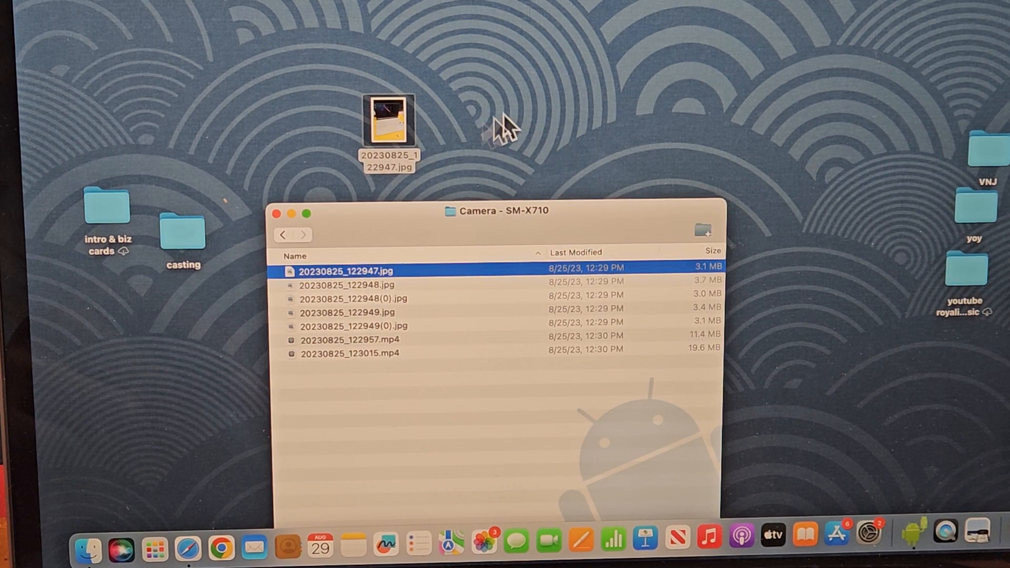
mouse_move(506, 115)
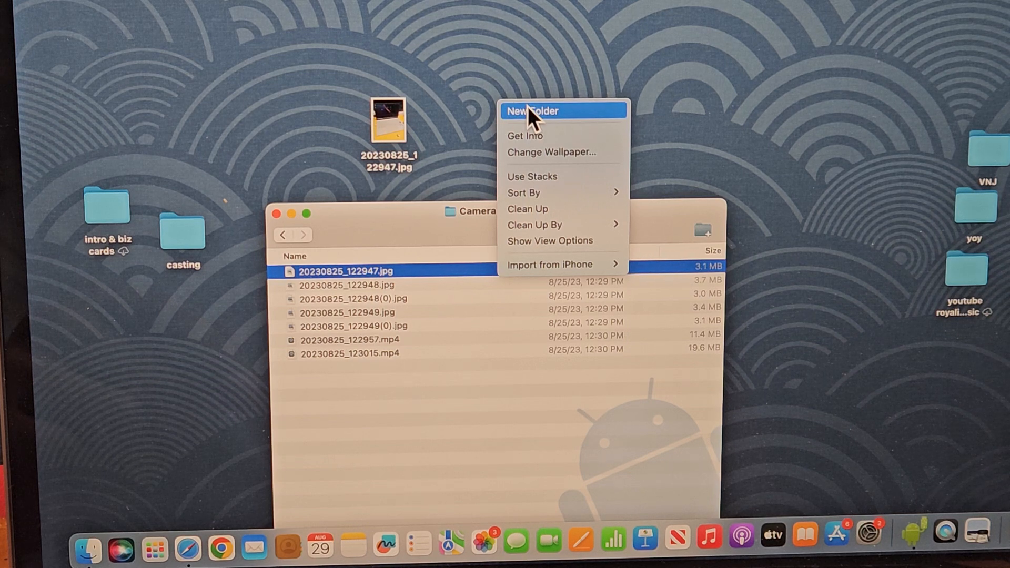
- Make an untitled desktop folder, select the camera files, and close the Camera window
click(535, 111)
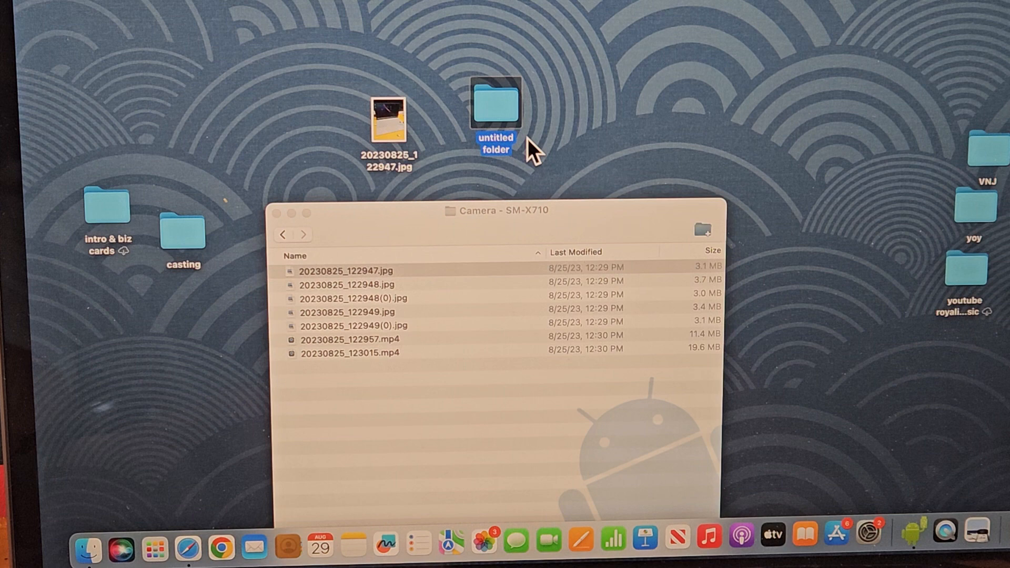
click(344, 272)
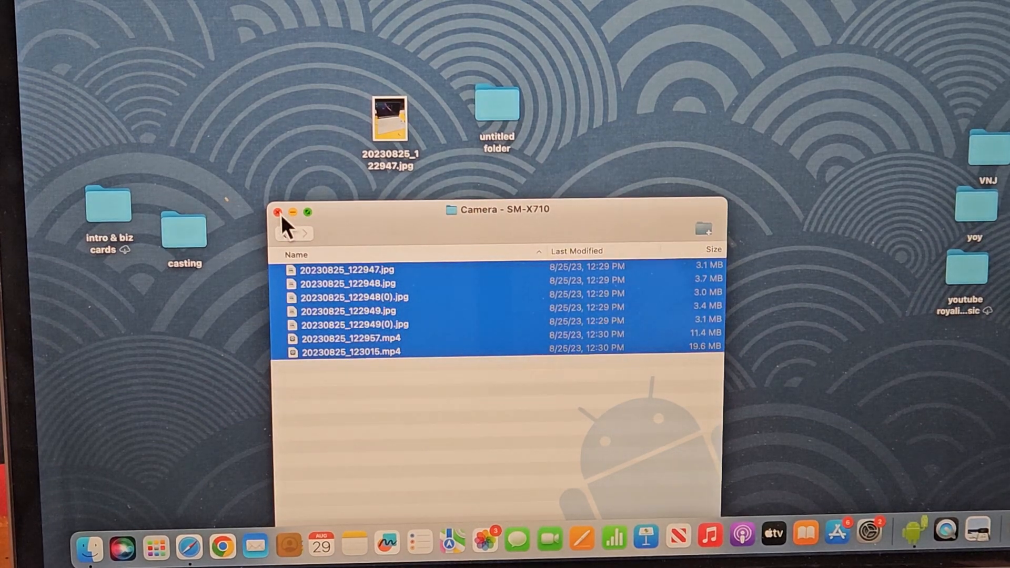
click(277, 212)
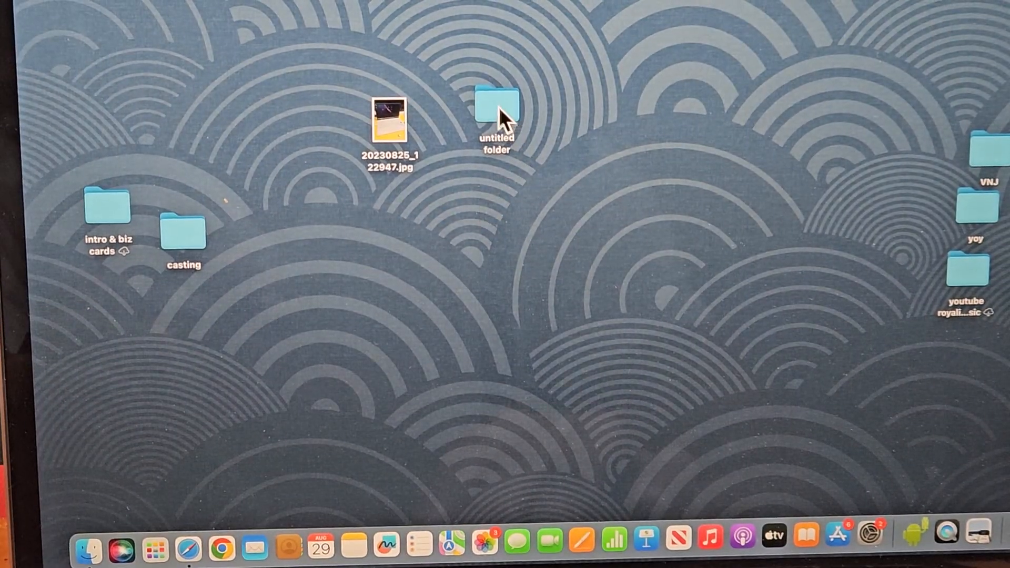
double_click(496, 115)
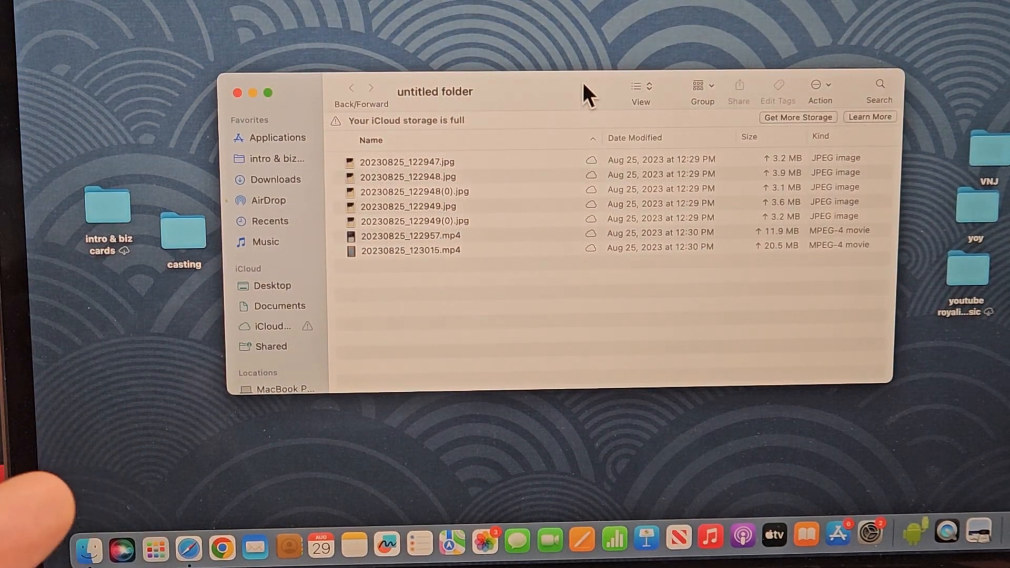
click(410, 250)
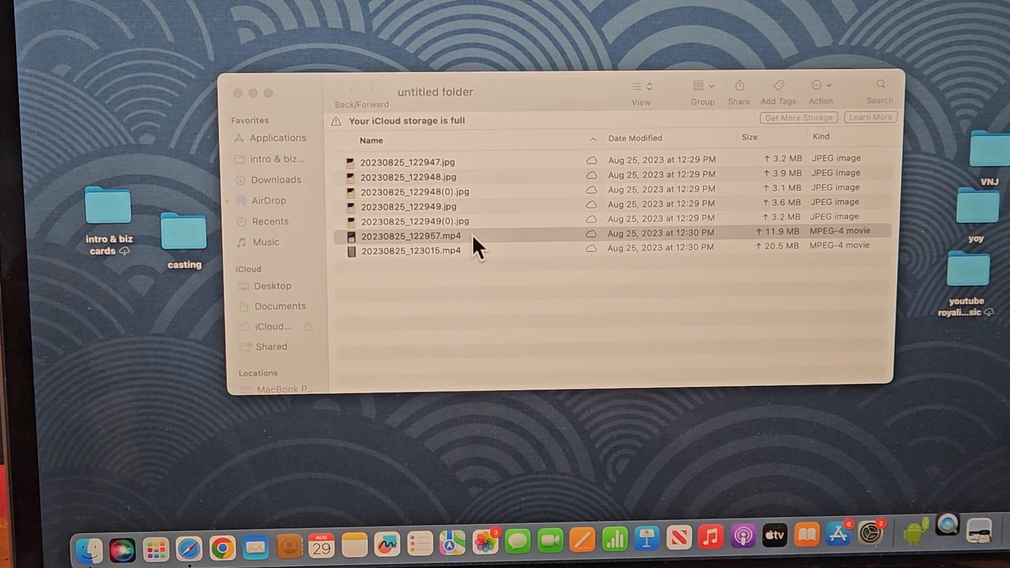
double_click(412, 236)
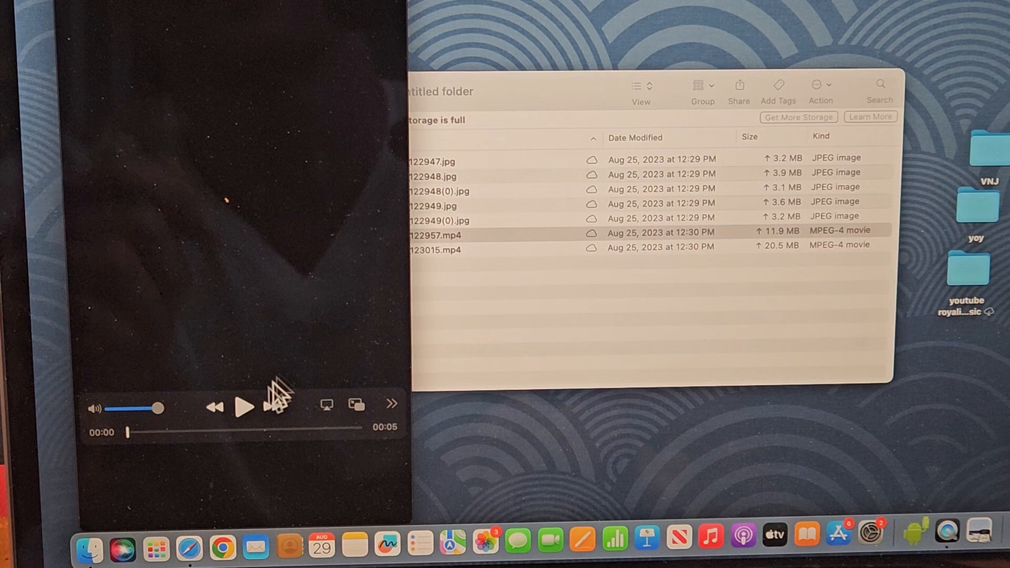
click(241, 404)
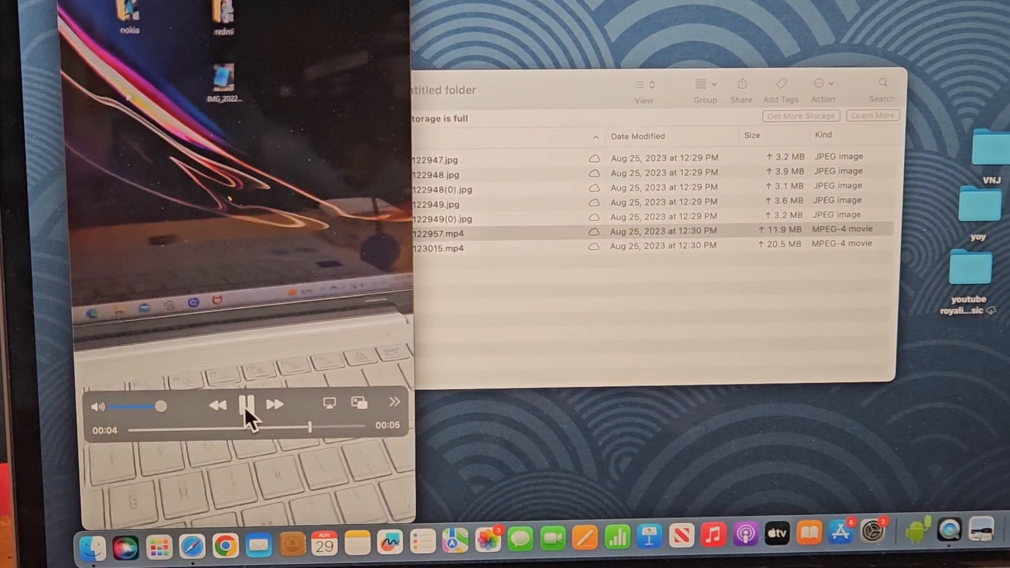
click(247, 405)
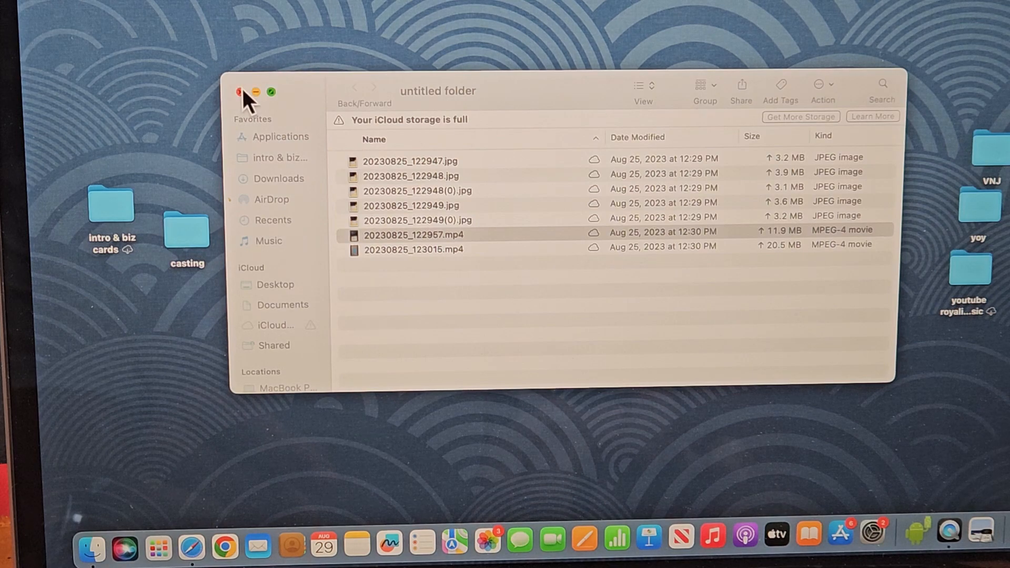
click(239, 91)
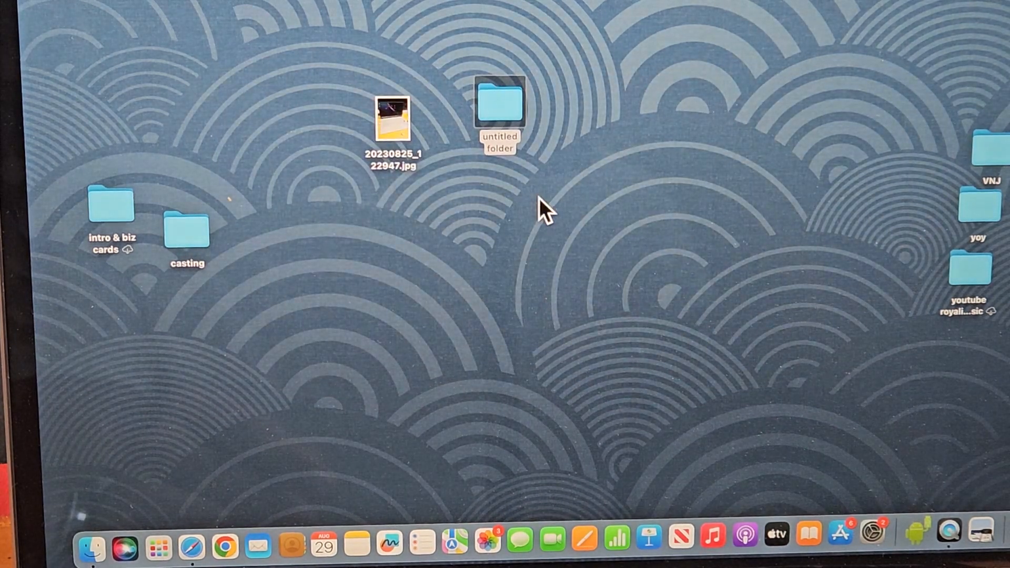